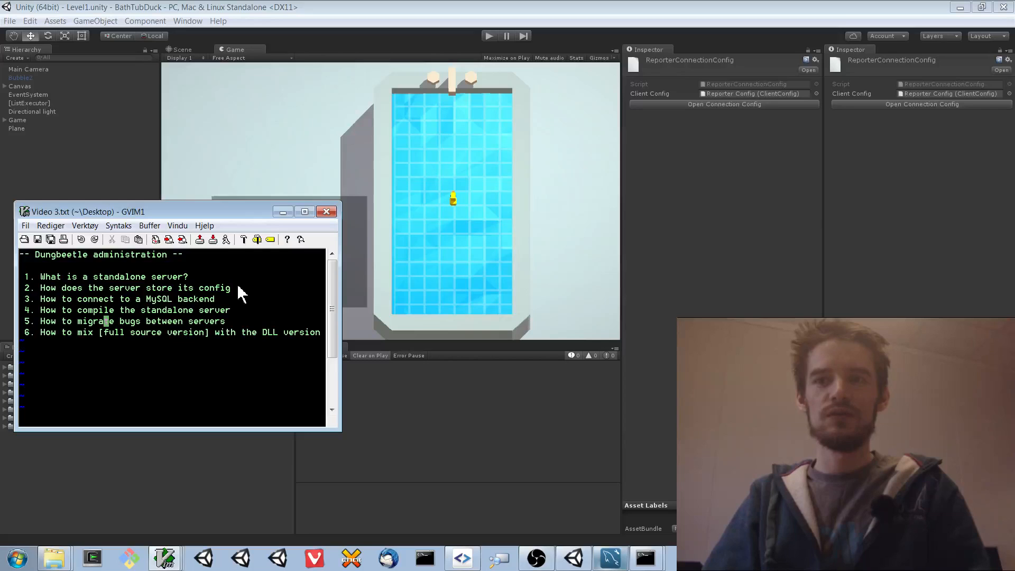
mouse_move(299, 229)
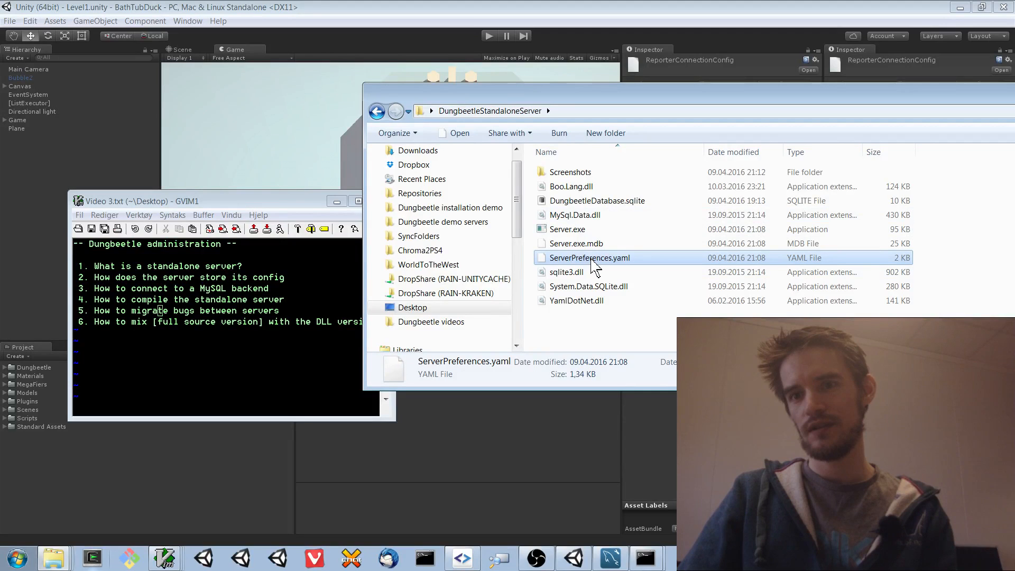
Open ServerPreferences.yaml from the DungbeetleStandaloneServer folder via the Edit with context entry.
right_click(588, 258)
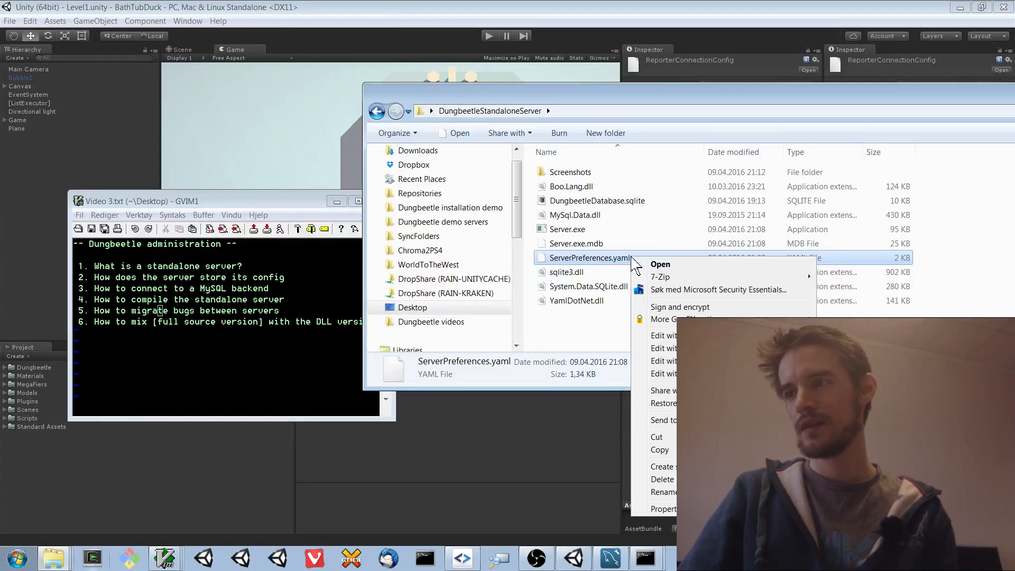
left_click(660, 265)
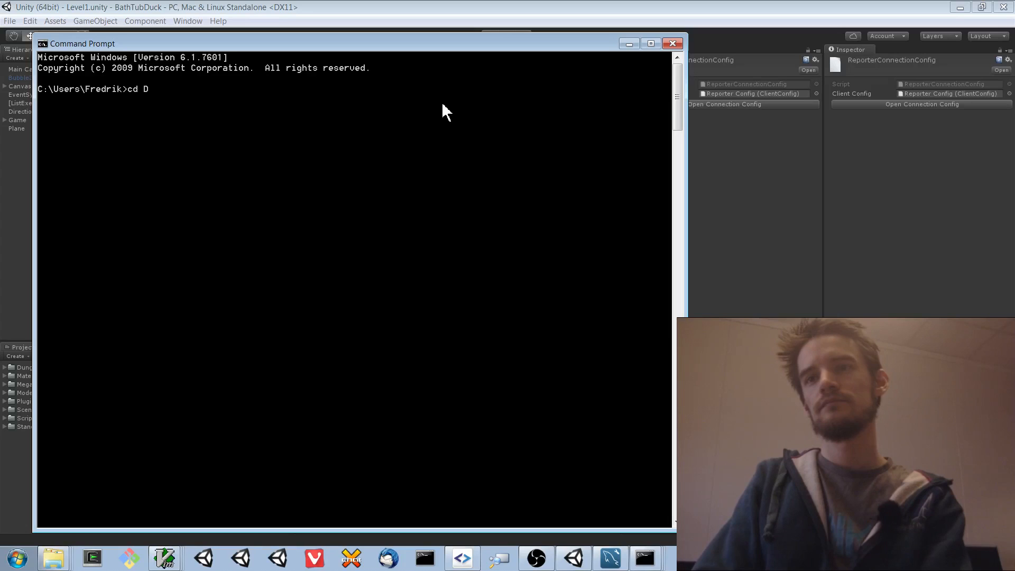
Change directory to Desktop\DungbeetleStandaloneServer with cd.
type("esktop\\DungbeetleStandalone")
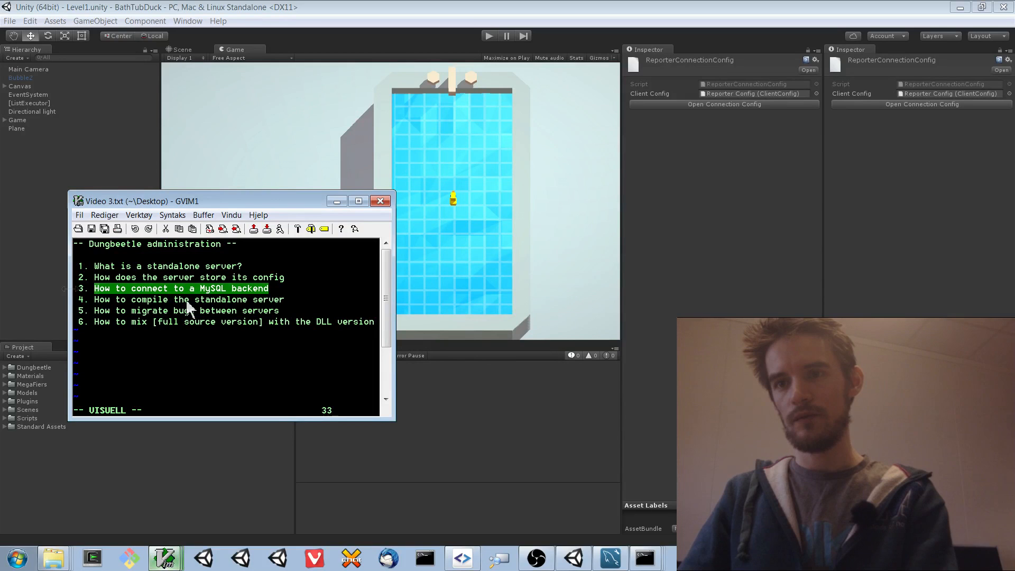
Select outline line 3, 'How to connect to a MySQL backend', as the current topic.
left_click(609, 558)
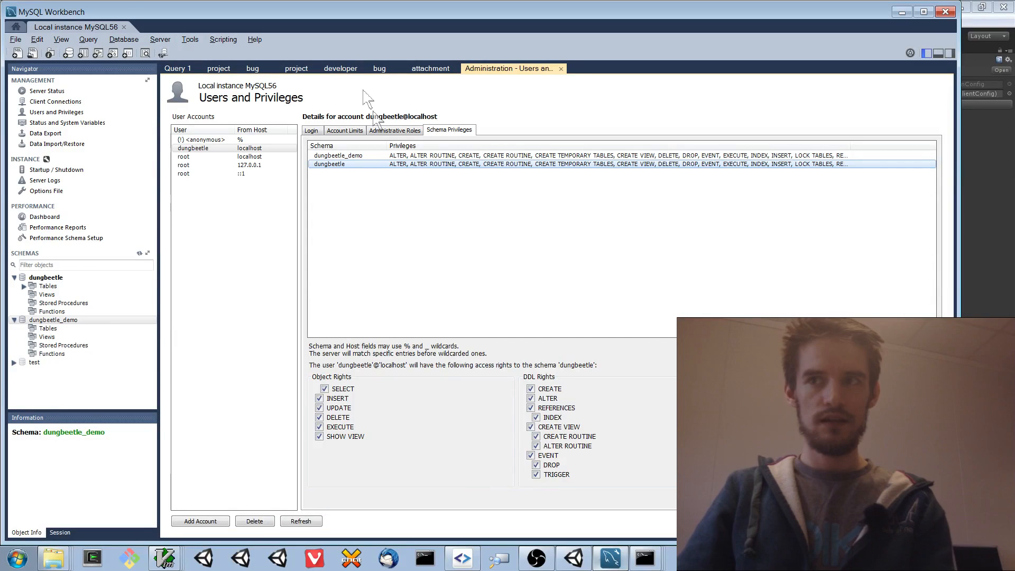
mouse_move(427, 265)
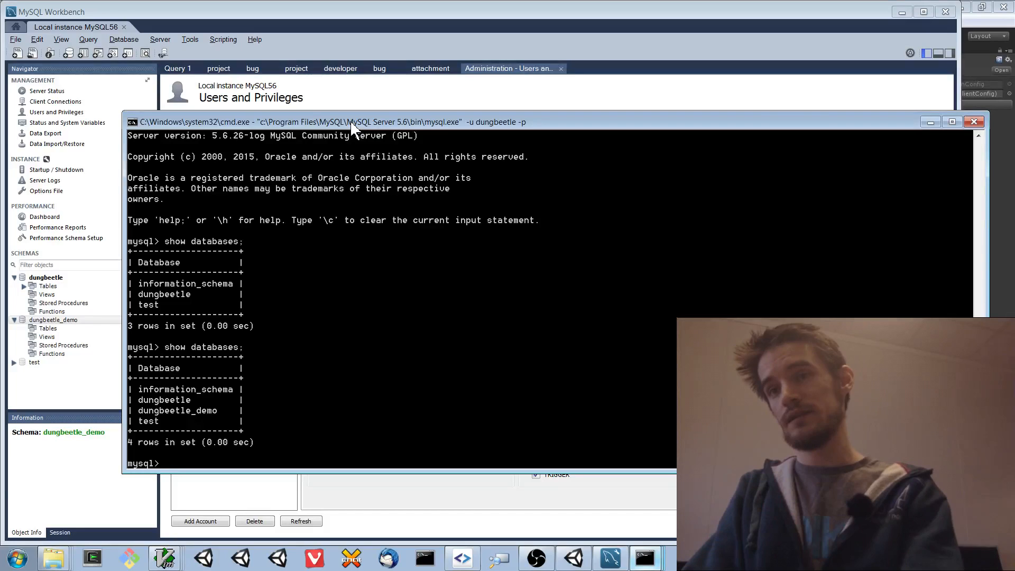
Run grant all on dungbeetle_demo.* to dungbeetle@localhost, then return to the GVim outline.
type("grant all to")
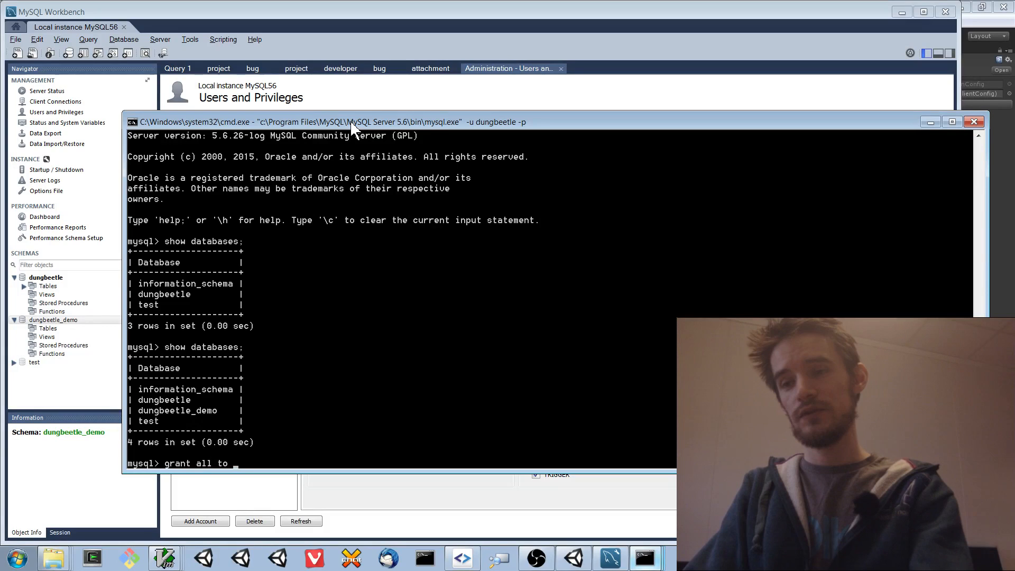
key("Backspace")
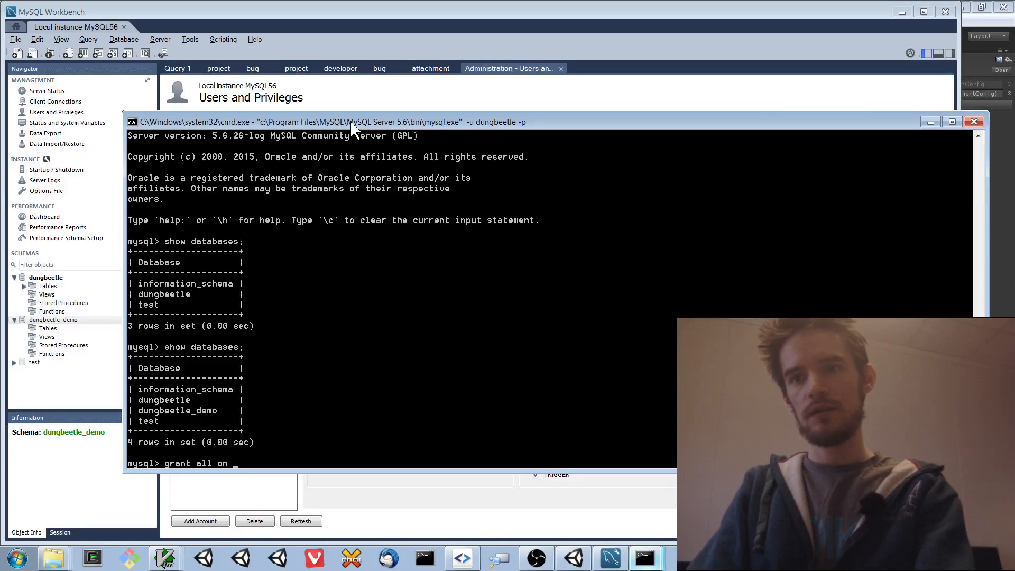
type("dungbeetle_demo.* to")
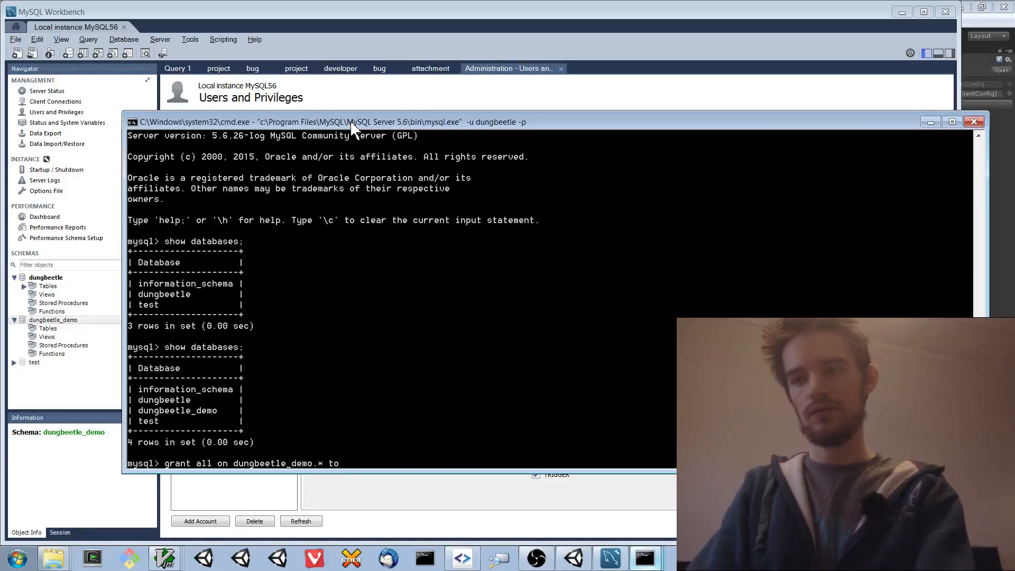
type("dungbeetle@localhost")
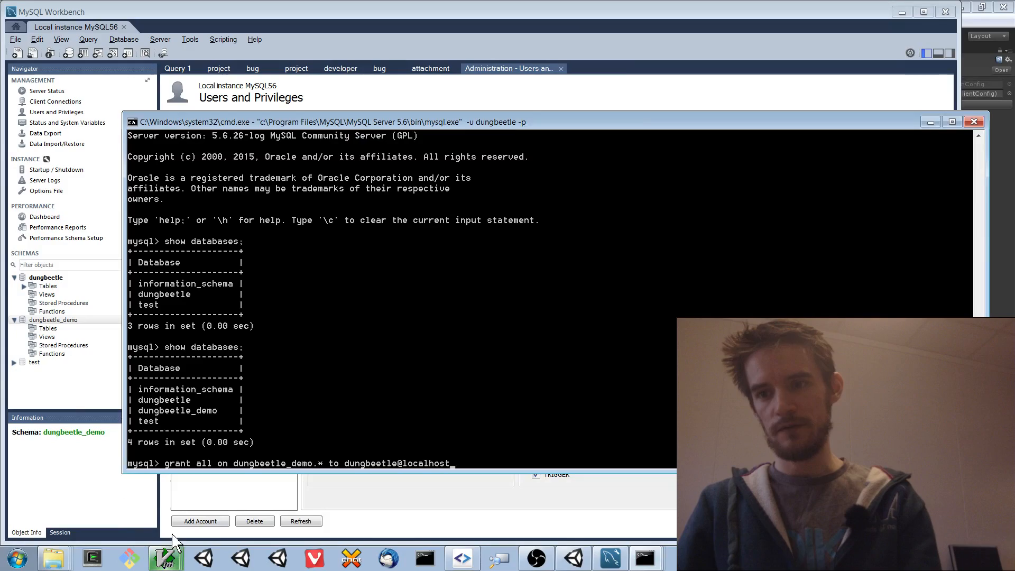
left_click(166, 557)
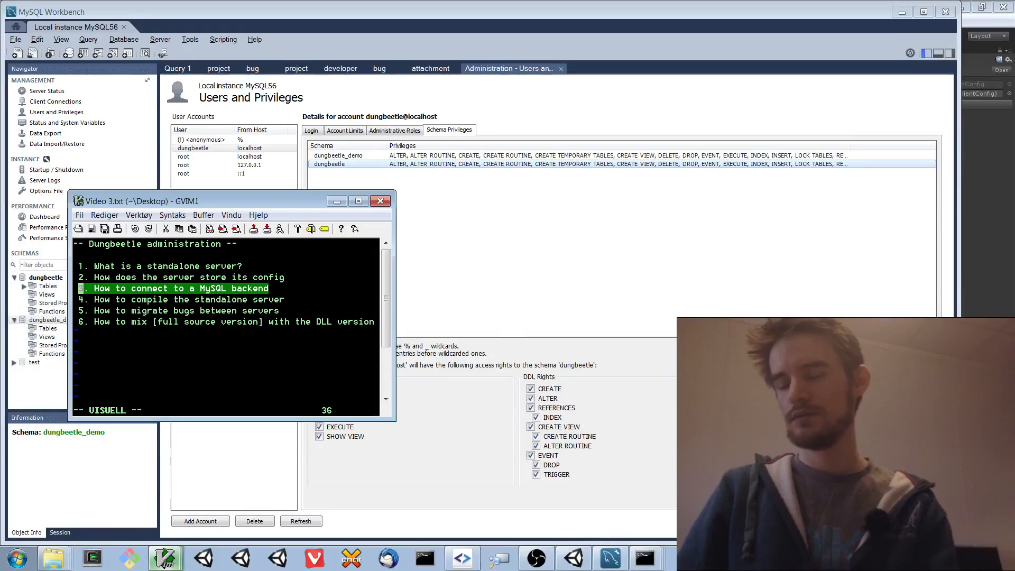
mouse_move(699, 298)
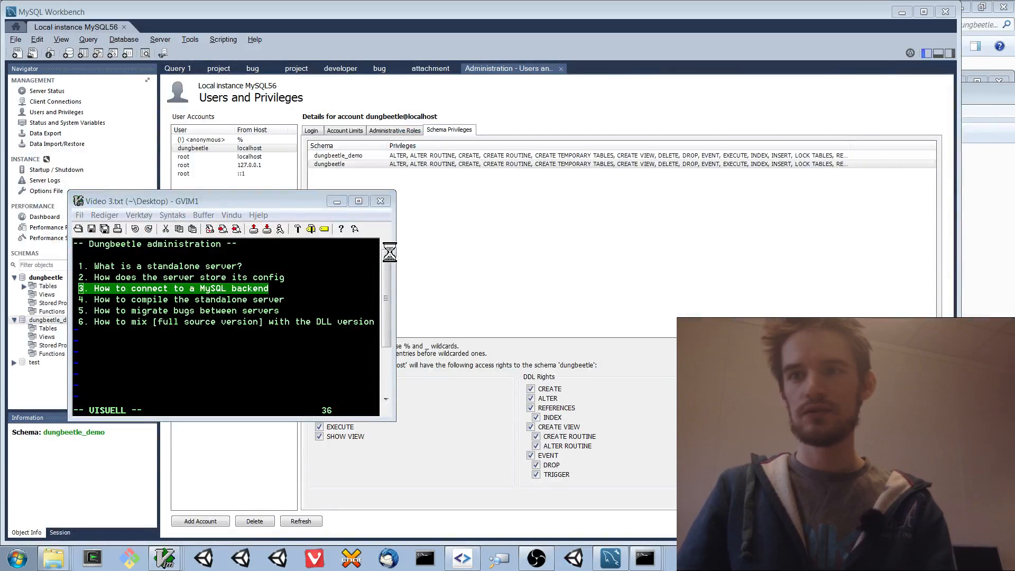
left_click(187, 21)
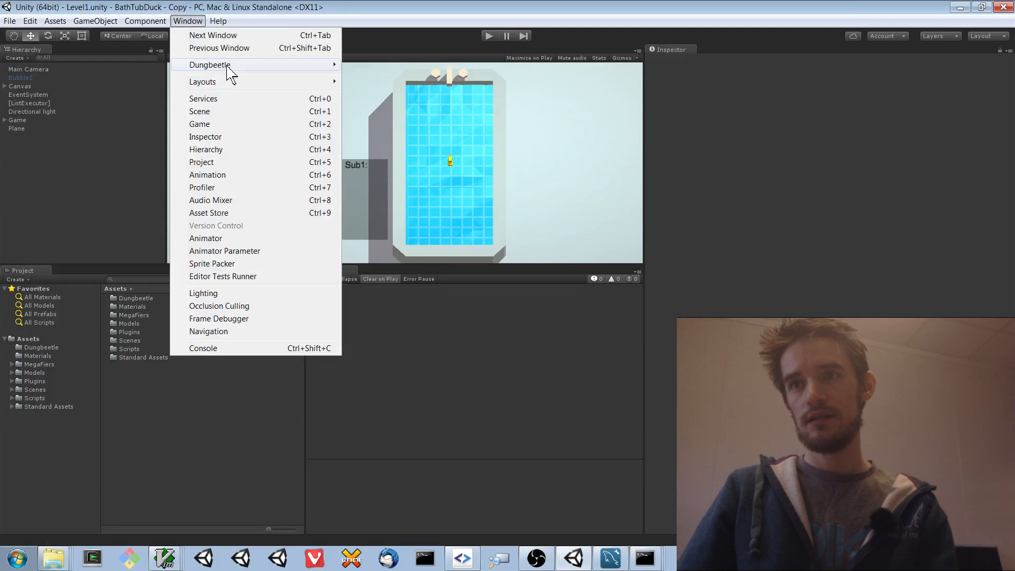
mouse_move(369, 77)
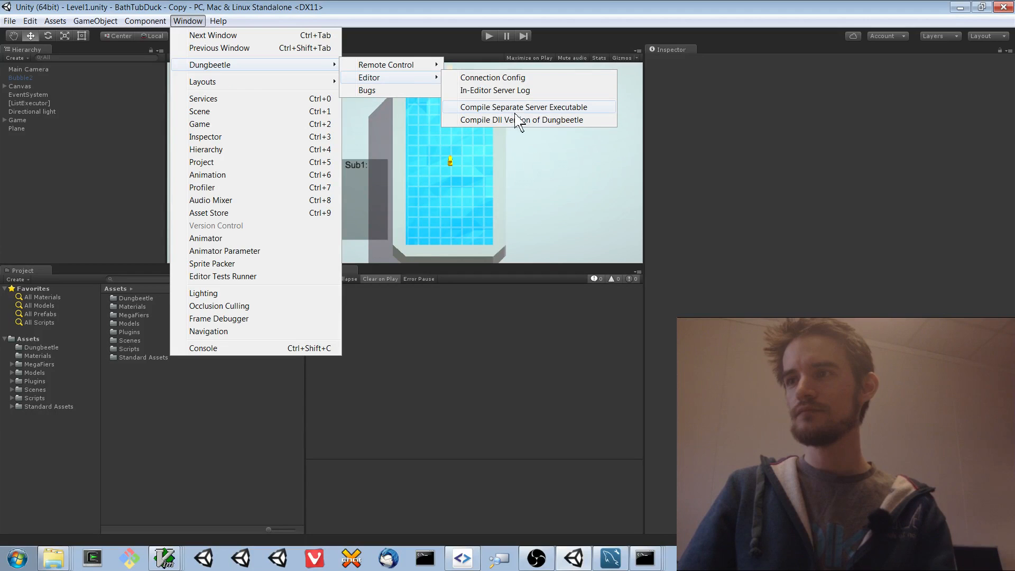
Launch Compile Separate Server Executable and build the standalone server.
left_click(521, 120)
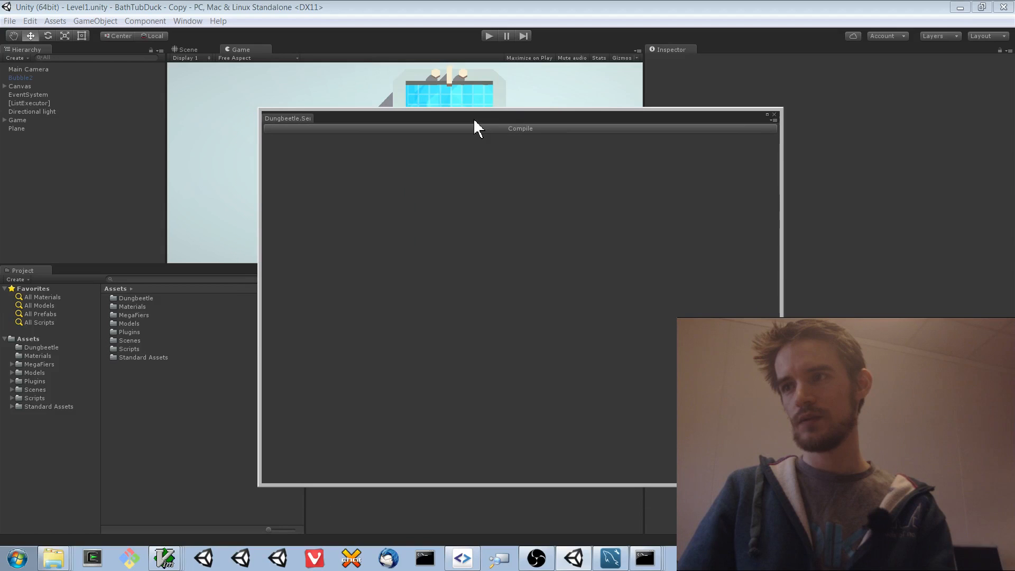
right_click(498, 292)
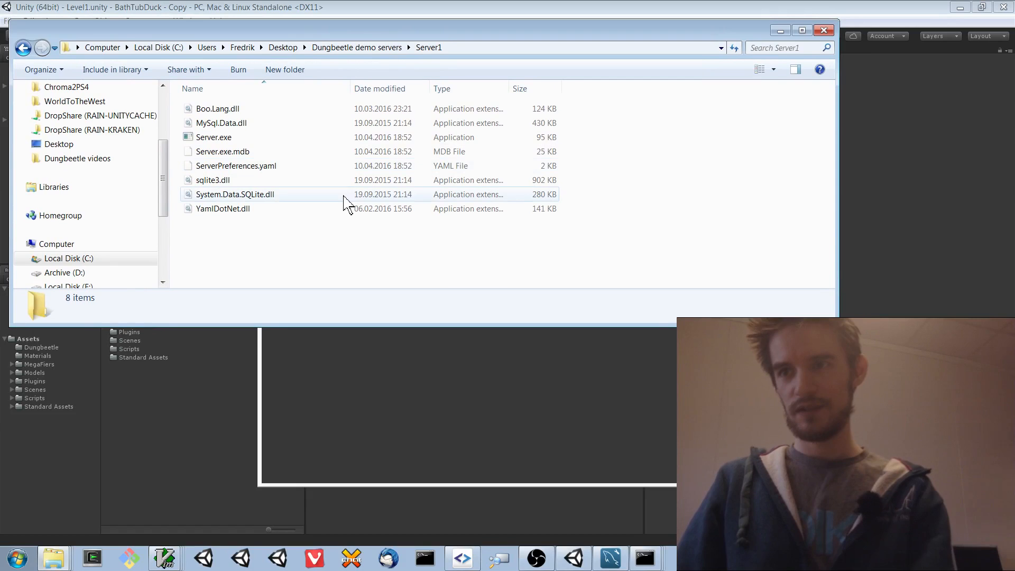
Open Server1's ServerPreferences.yaml for editing in Vim from the context menu.
right_click(236, 166)
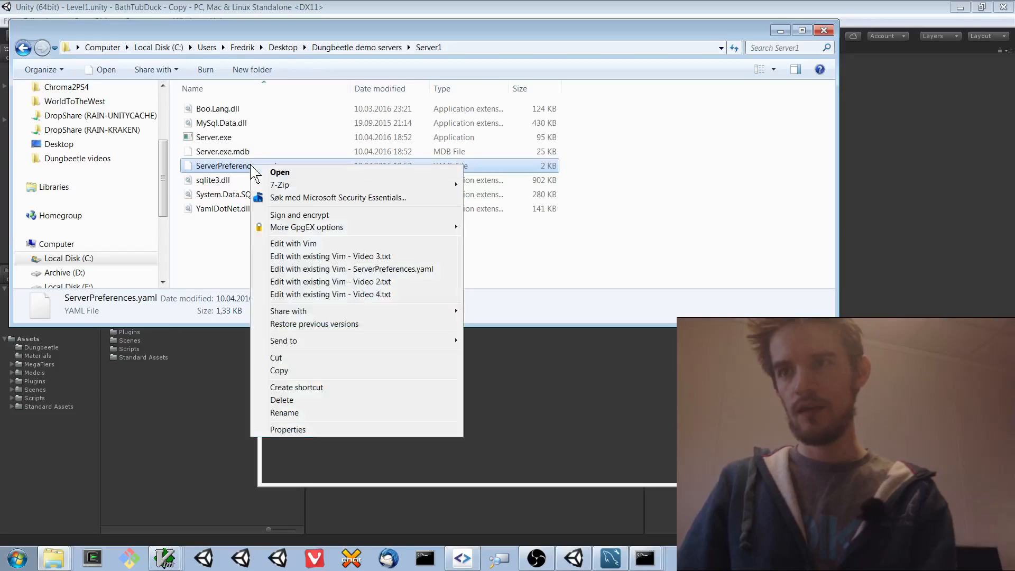
left_click(351, 269)
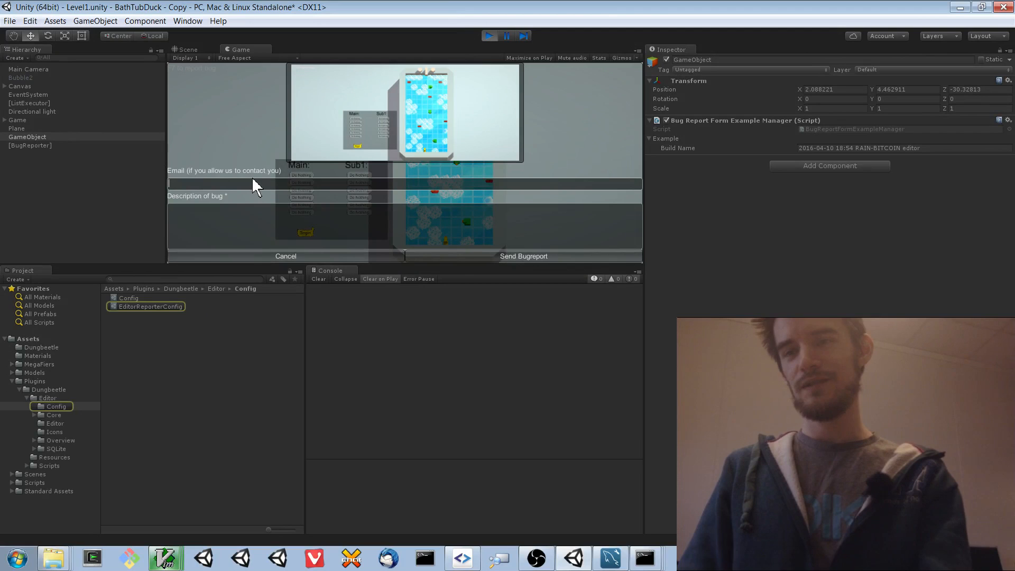
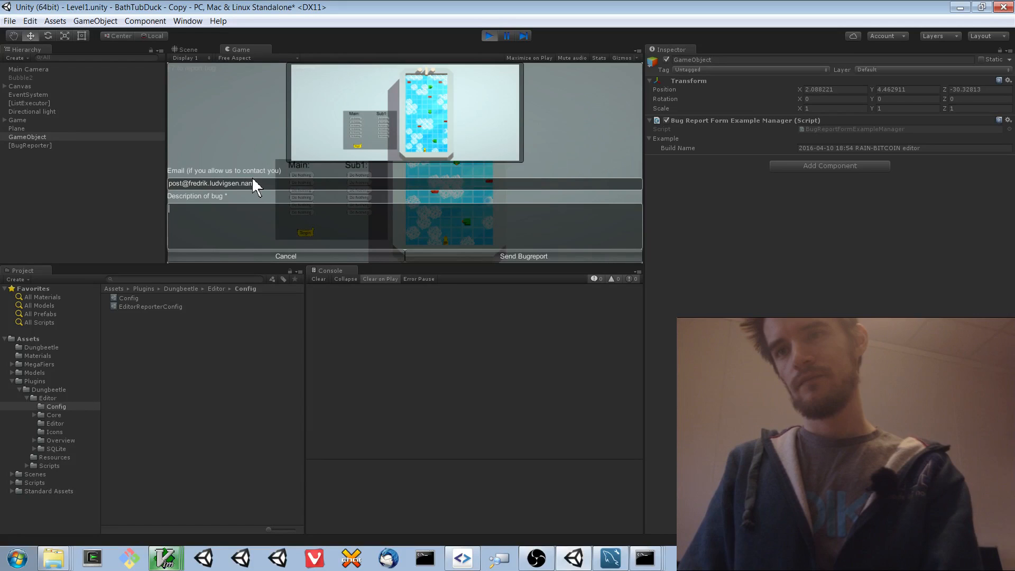
type("My first bug, yay!")
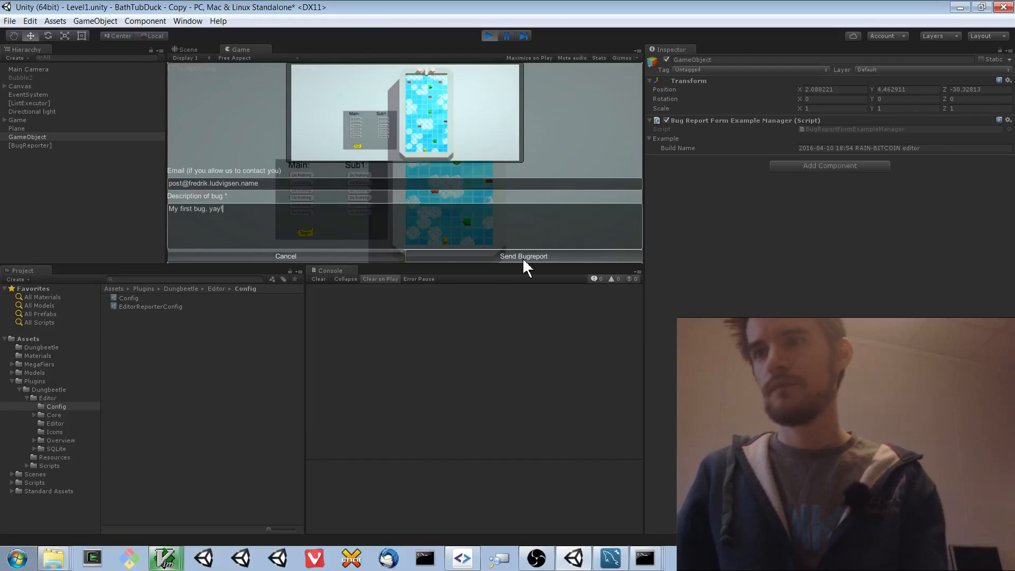
left_click(524, 256)
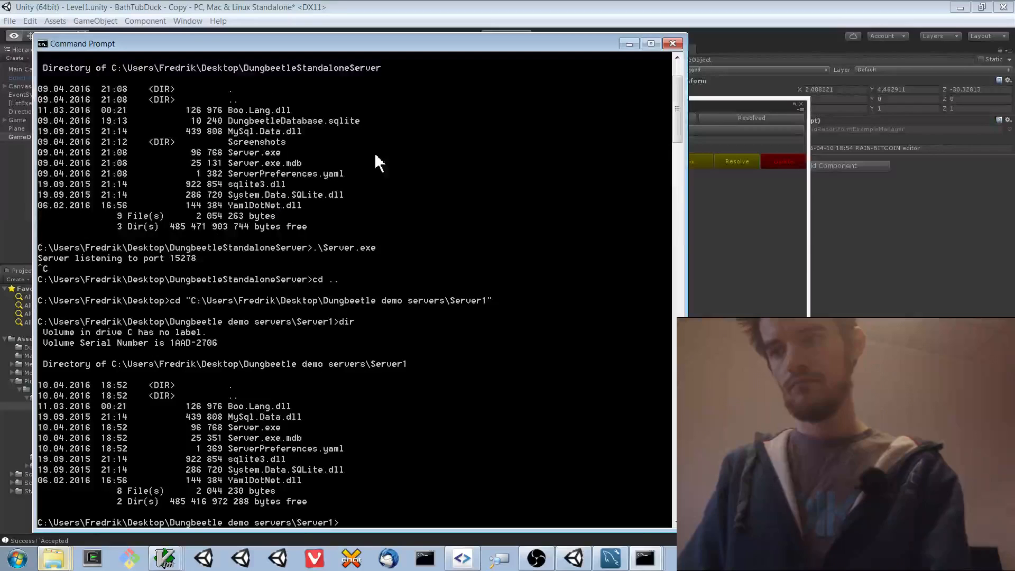
List the Server1 folder contents, then switch back to Unity's Dungbeetle Bugs window.
type("Ser")
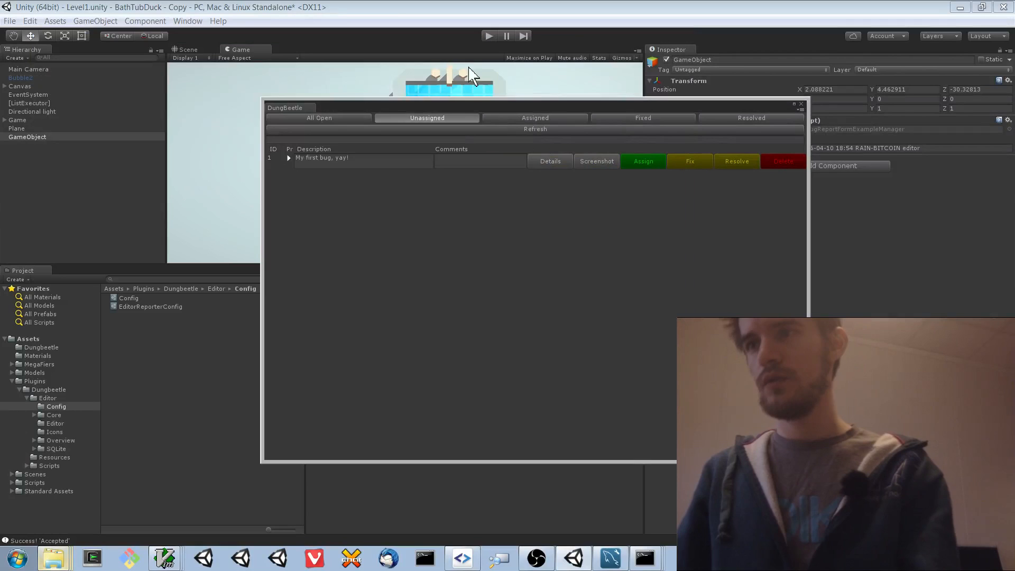
left_click(188, 21)
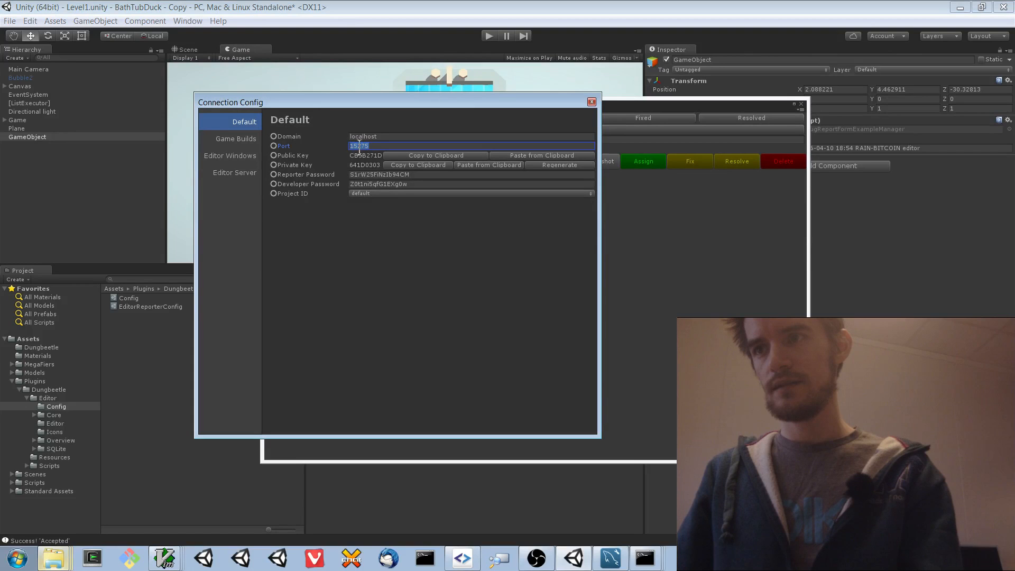
Select the Port field on the Default connection page to enter the standalone server's port.
left_click(235, 173)
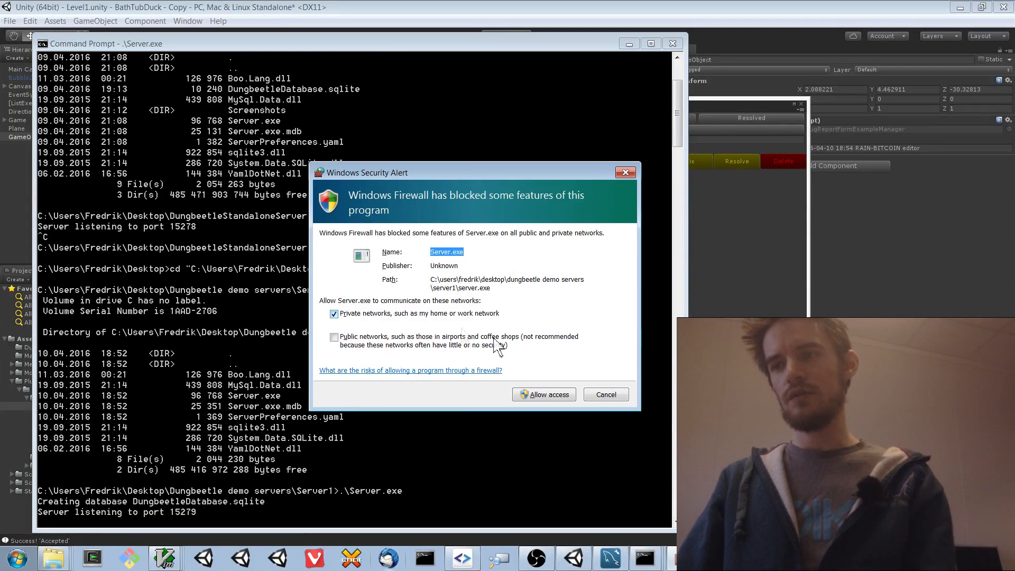
Allow Server.exe through Windows Firewall and switch back to Unity.
left_click(543, 395)
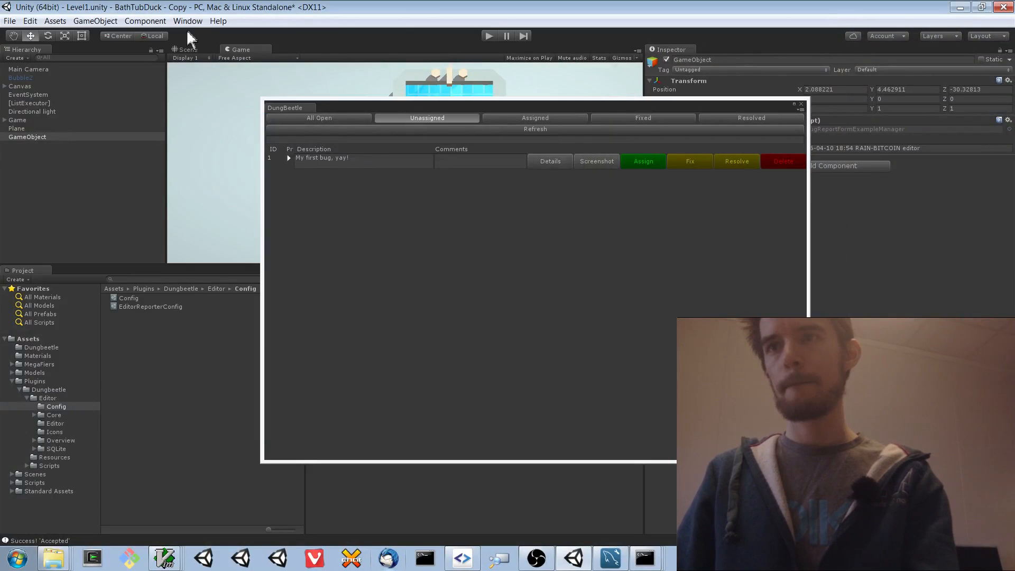
left_click(187, 21)
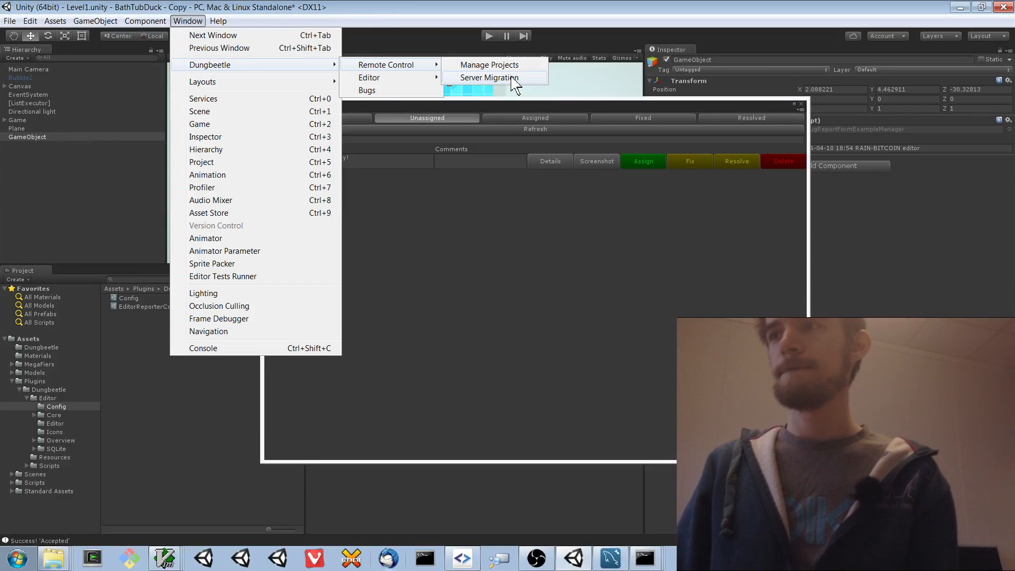
Launch Dungbeetle's Server Migration tool from Window > Dungbeetle > Remote Control.
left_click(490, 77)
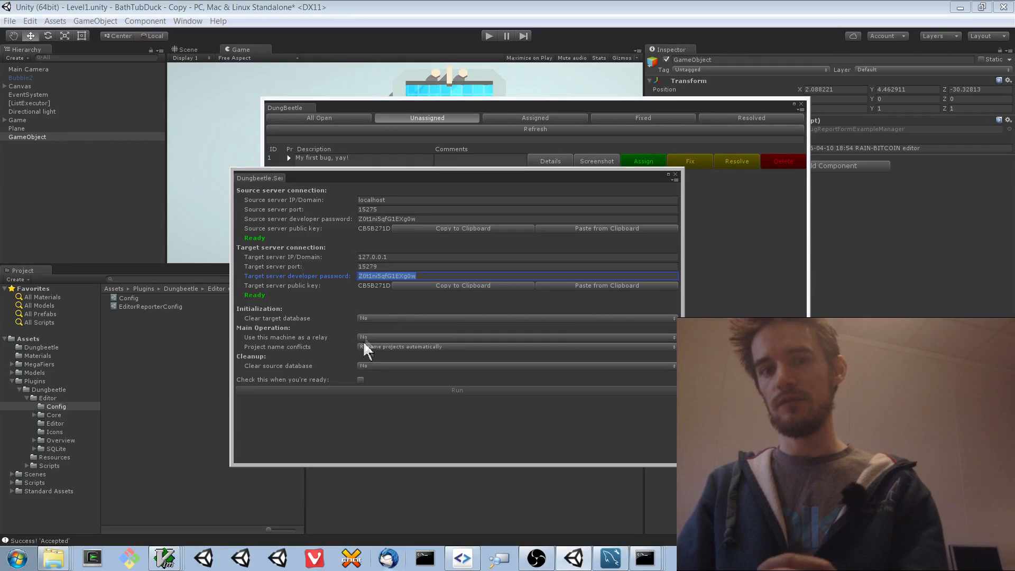
mouse_move(408, 342)
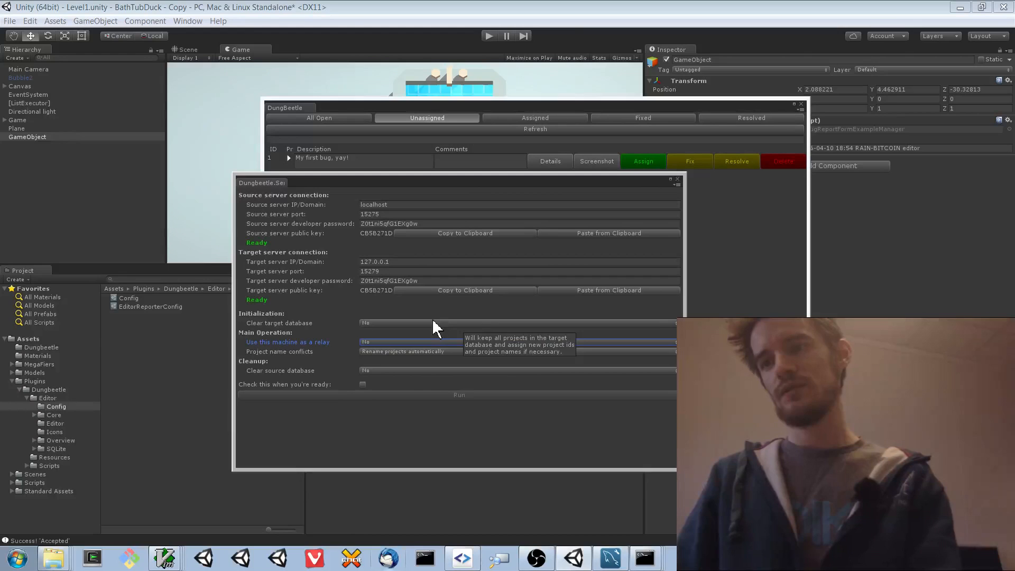
mouse_move(342, 372)
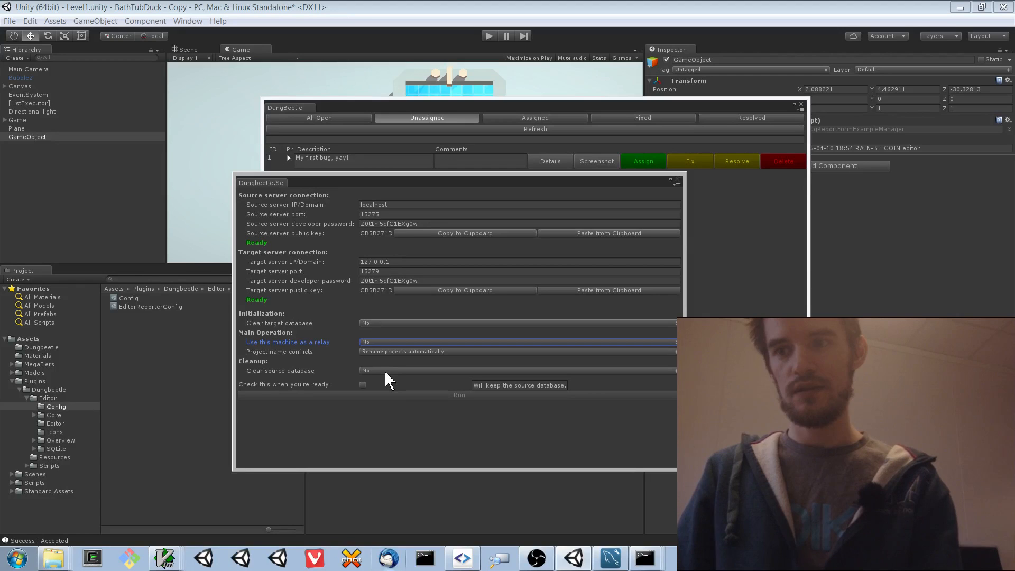
mouse_move(365, 323)
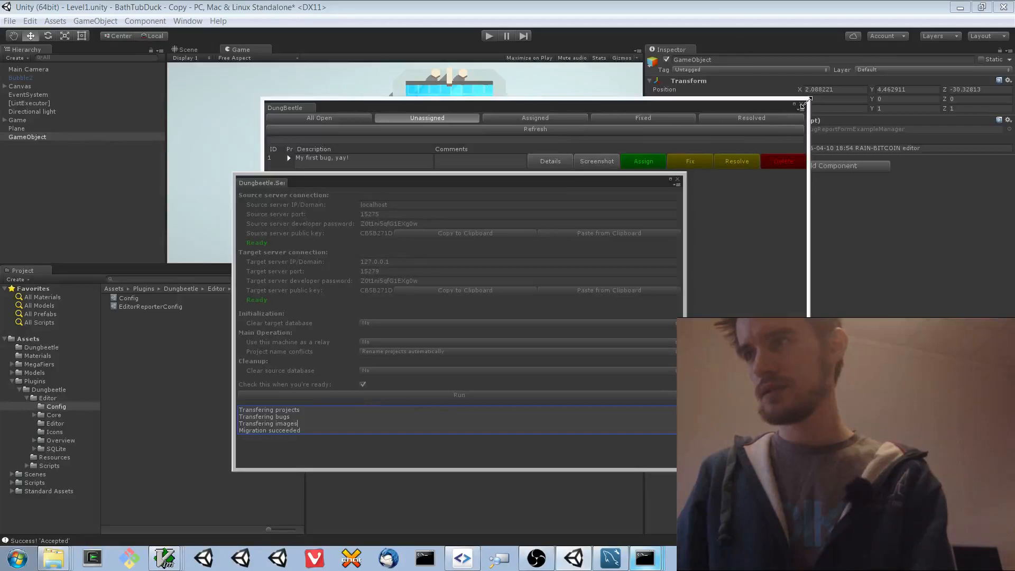
Set the Dungbeetle editor-window connection to port 15279 with project default 1.
left_click(188, 21)
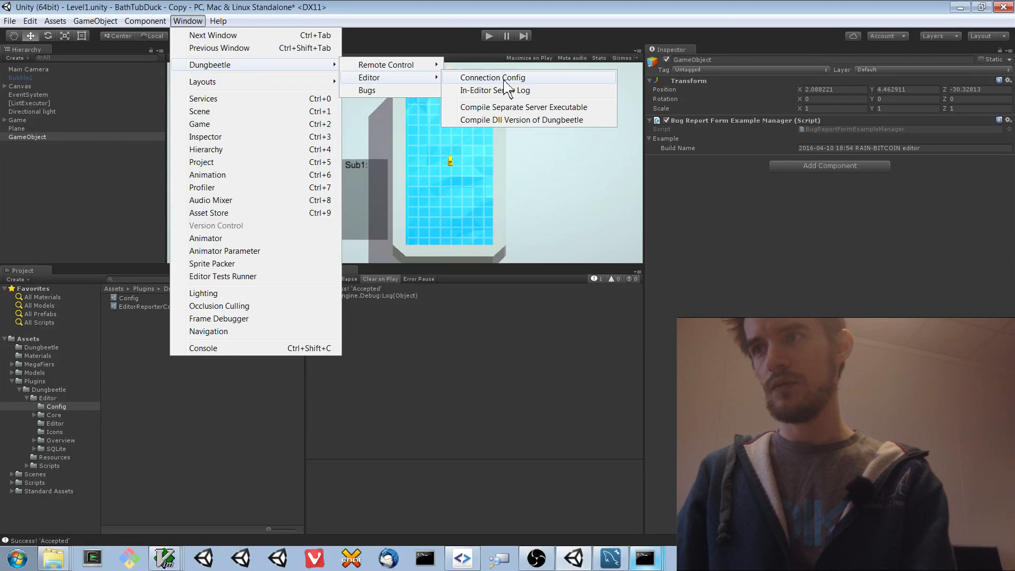
left_click(492, 77)
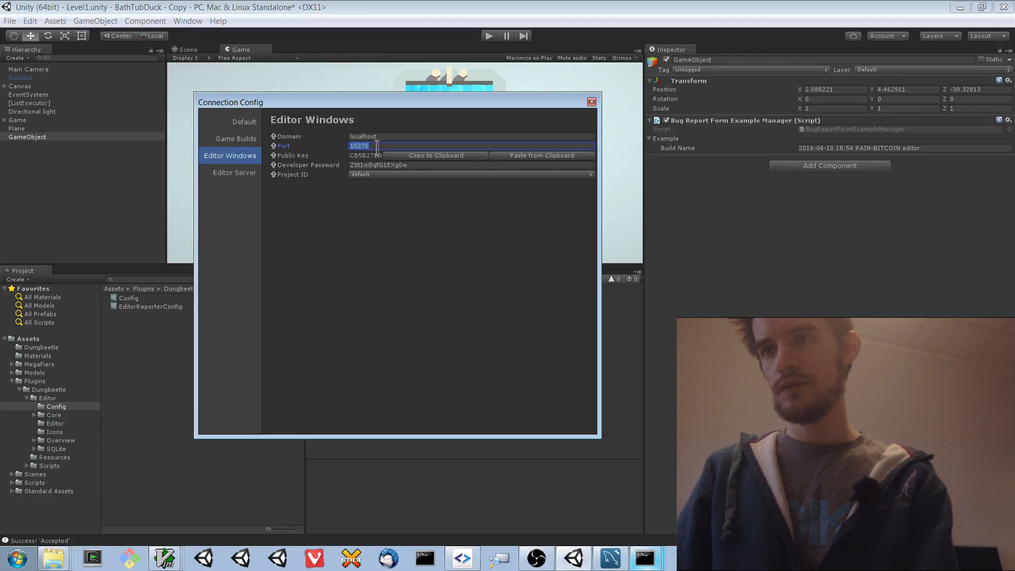
left_click(469, 174)
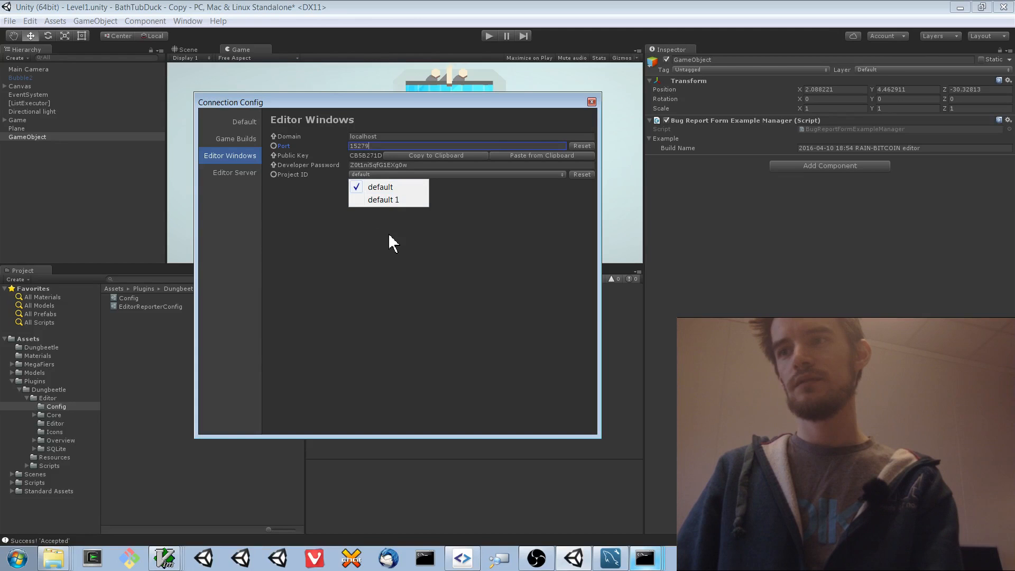
left_click(187, 21)
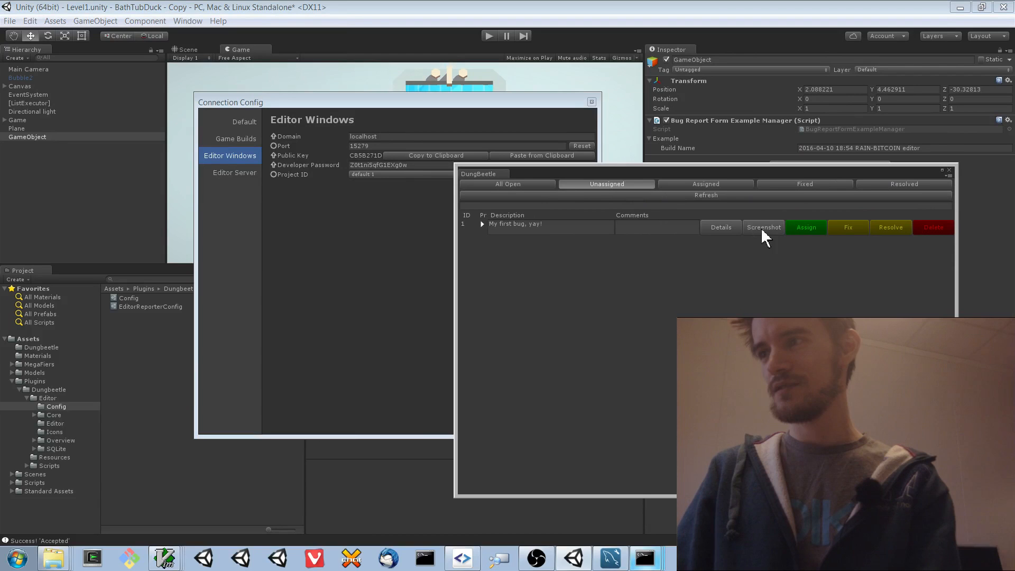
left_click(720, 227)
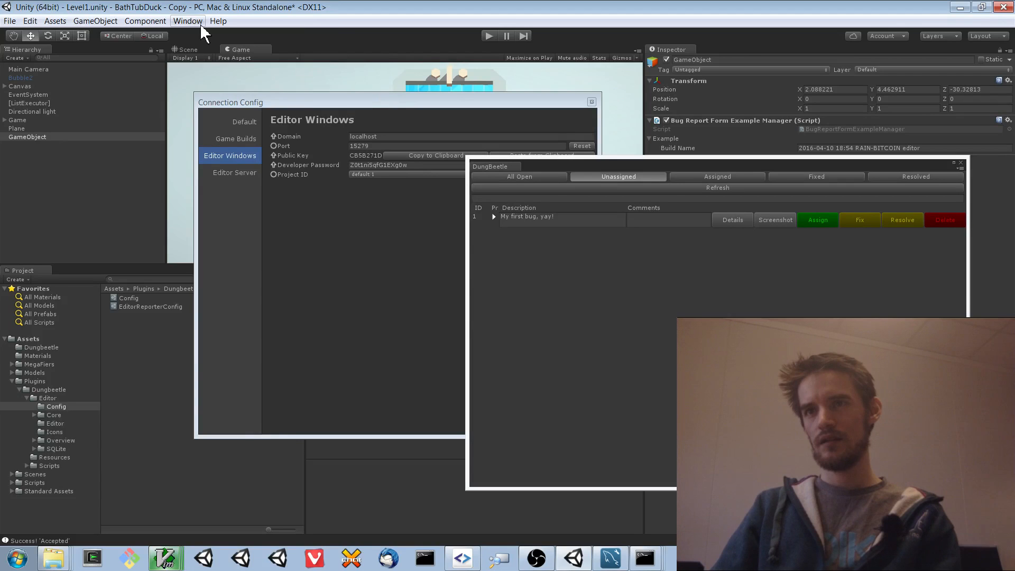
Show Dungbeetle's Editor submenu with Compile Dll Version of Dungbeetle.
left_click(188, 21)
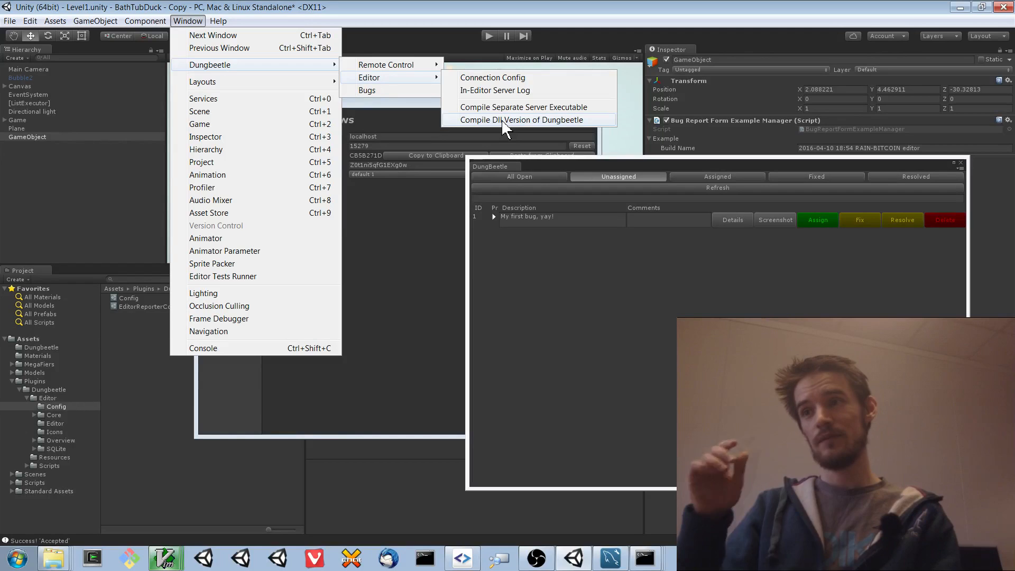
mouse_move(540, 124)
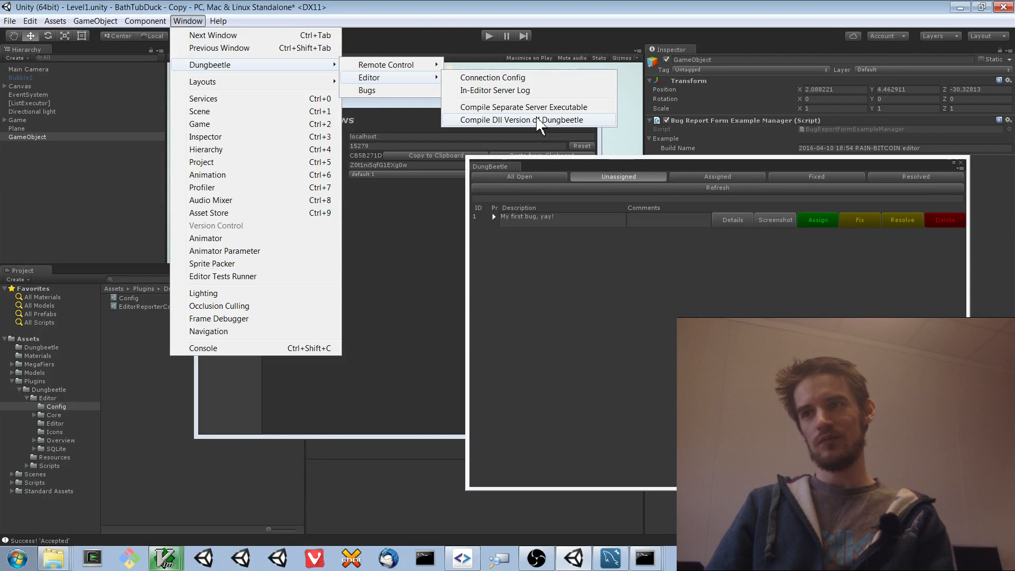
mouse_move(560, 125)
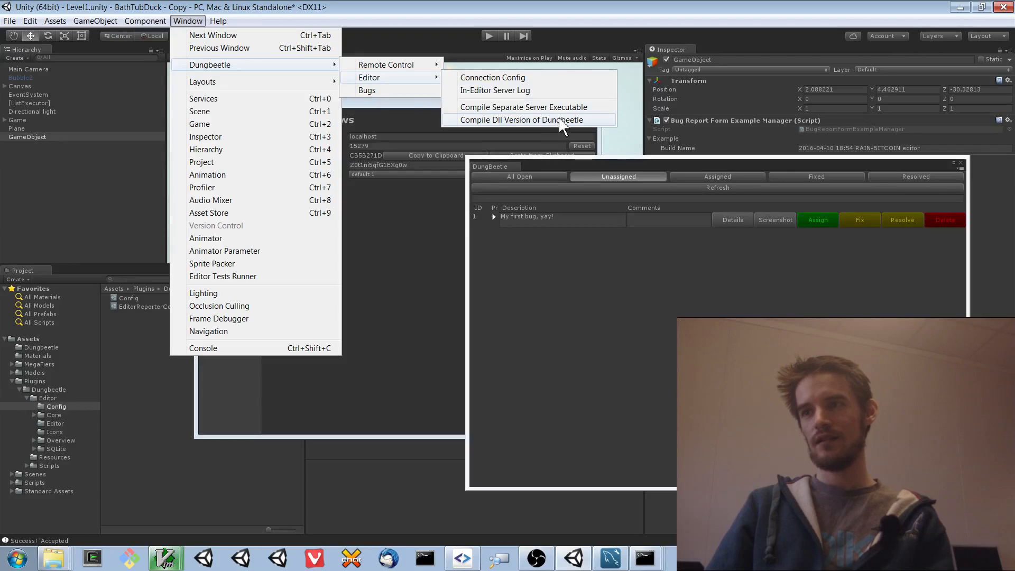